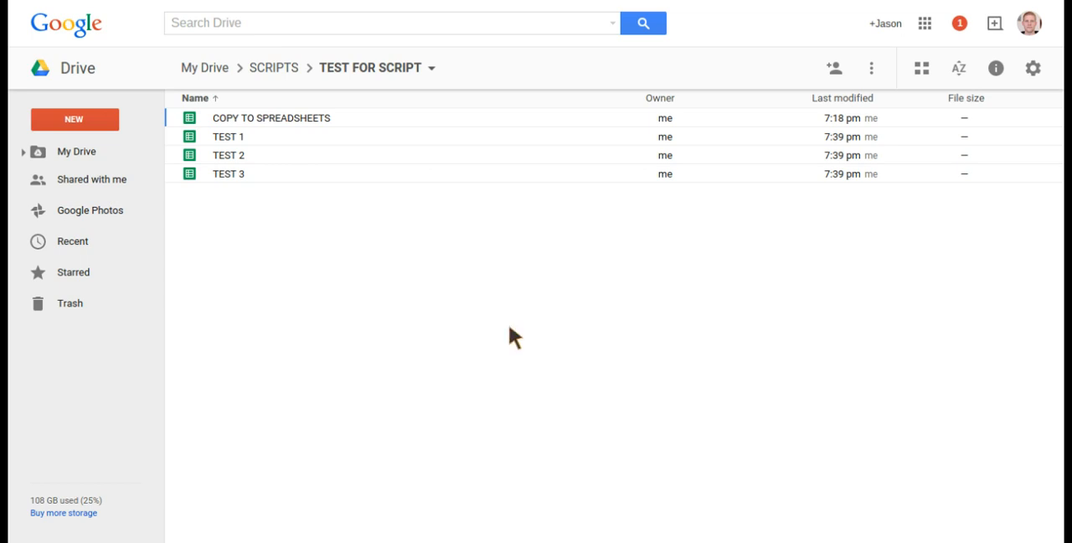
mouse_move(294, 125)
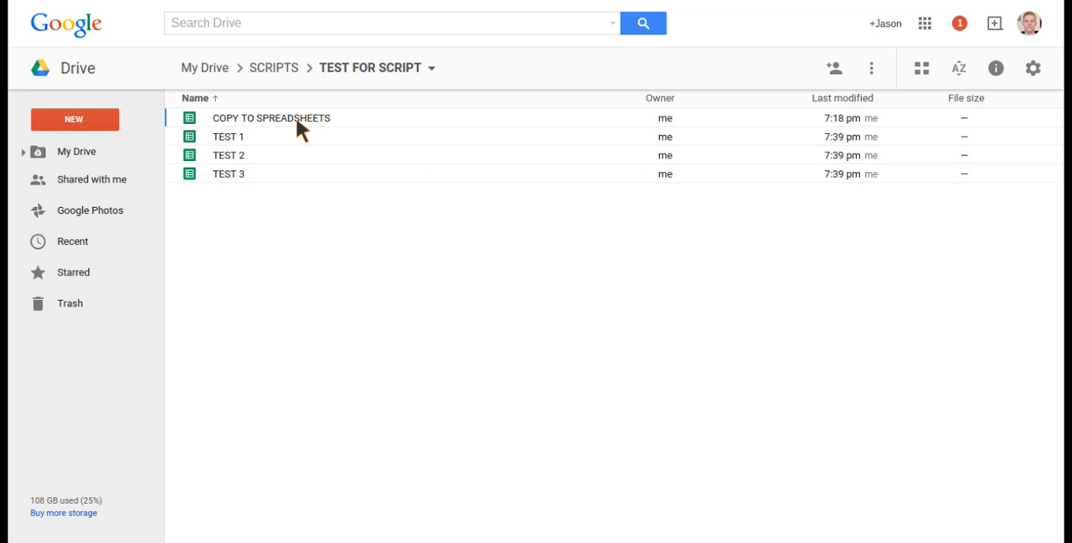
mouse_move(275, 10)
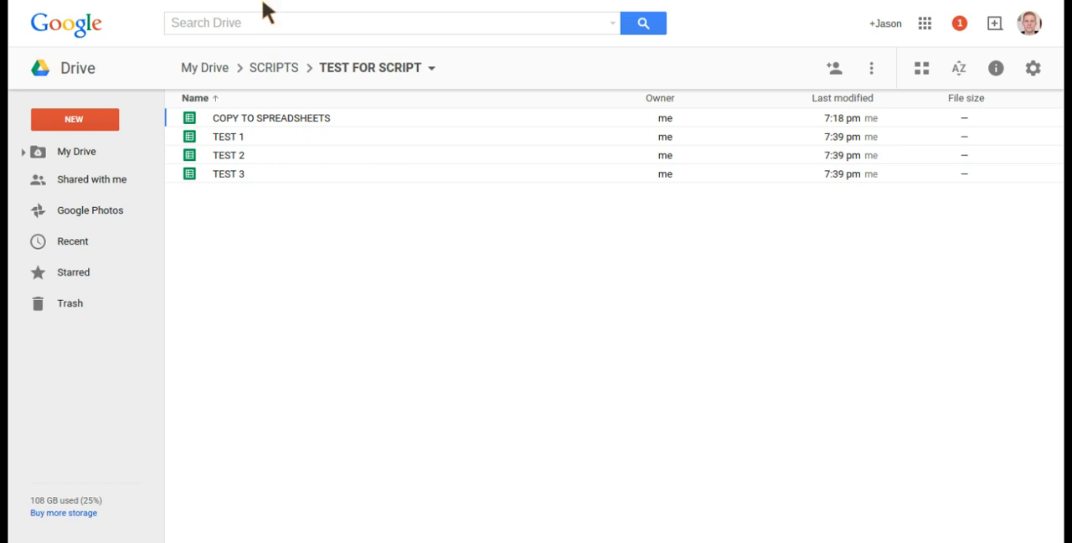
mouse_move(266, 67)
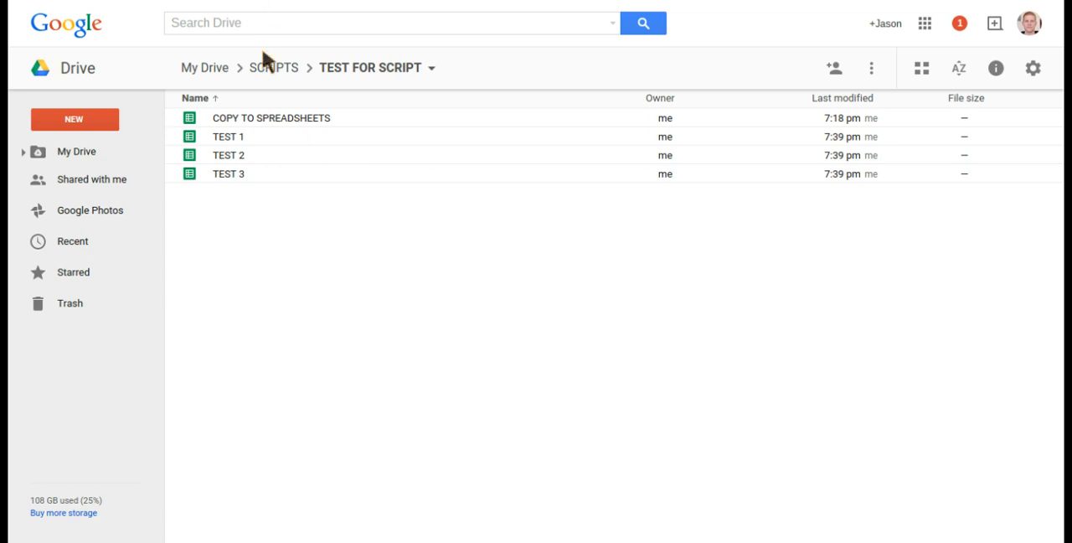
- Open COPY TO SPREADSHEETS from Drive and launch its script editor via Tools
double_click(272, 117)
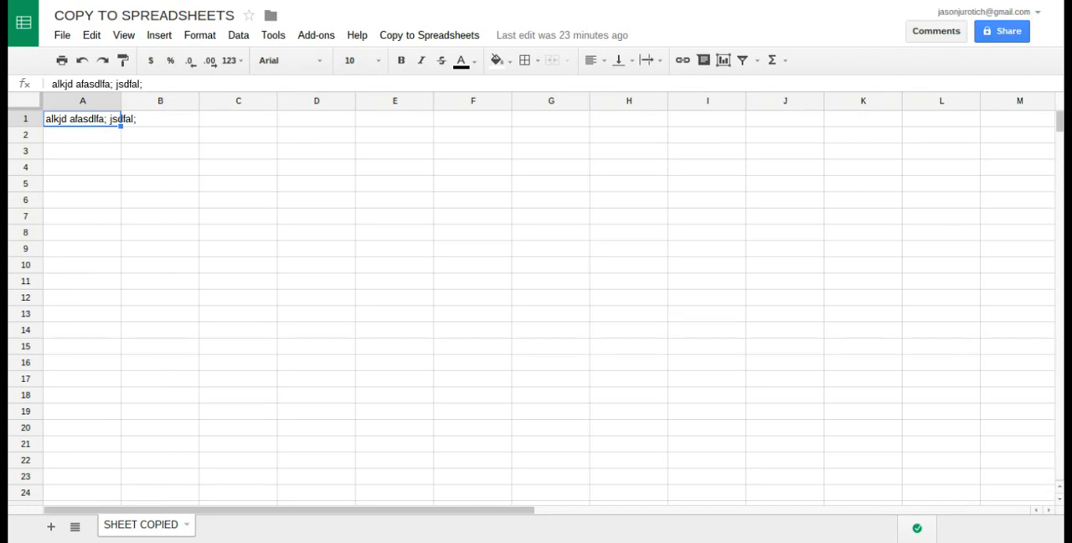
mouse_move(134, 299)
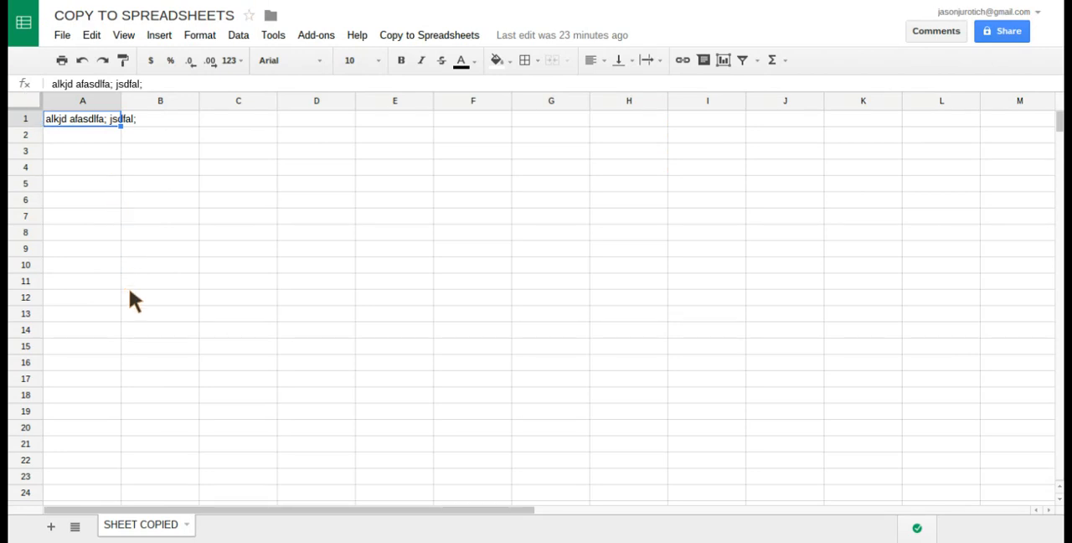
mouse_move(153, 532)
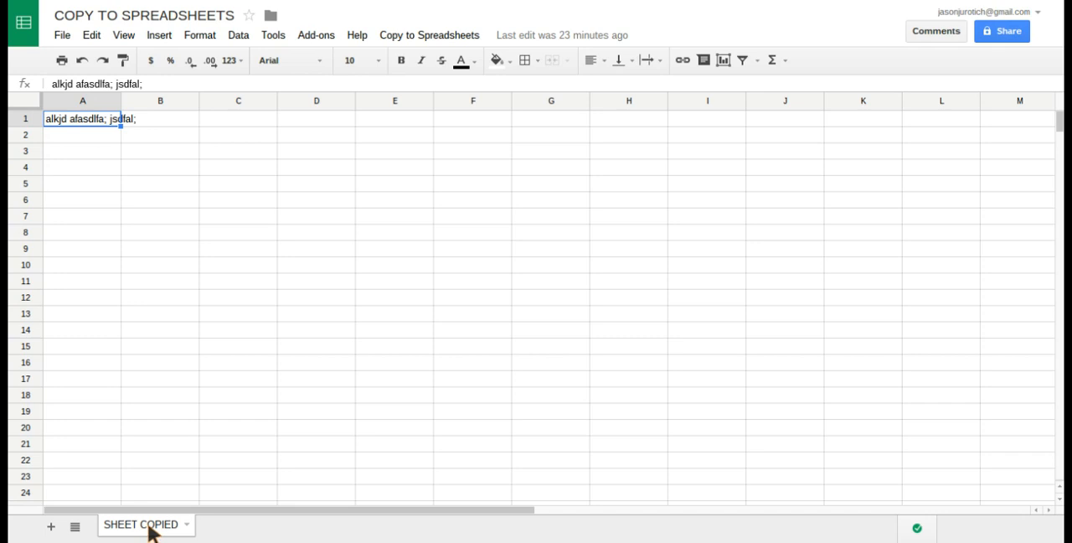
mouse_move(191, 341)
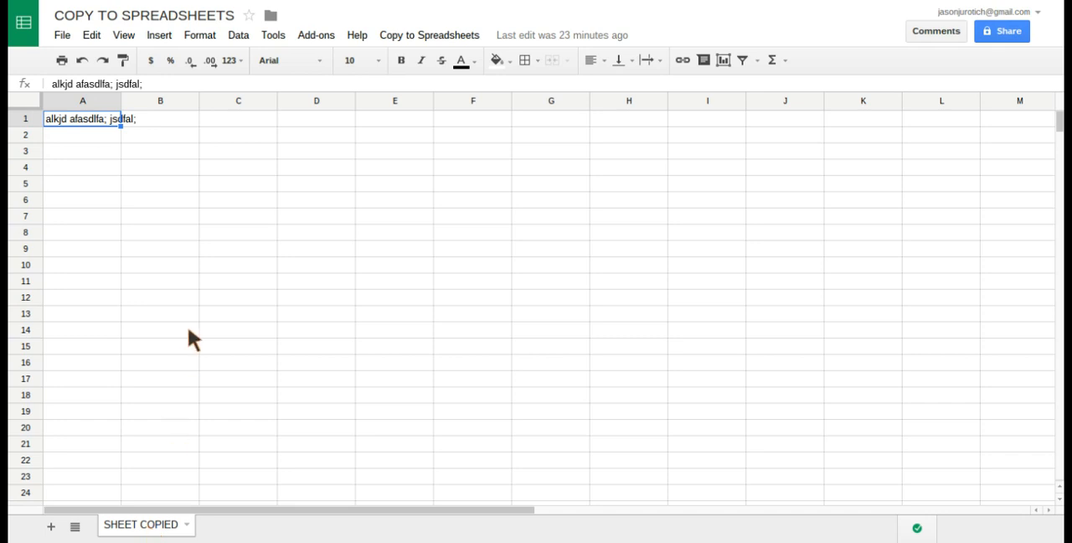
mouse_move(273, 35)
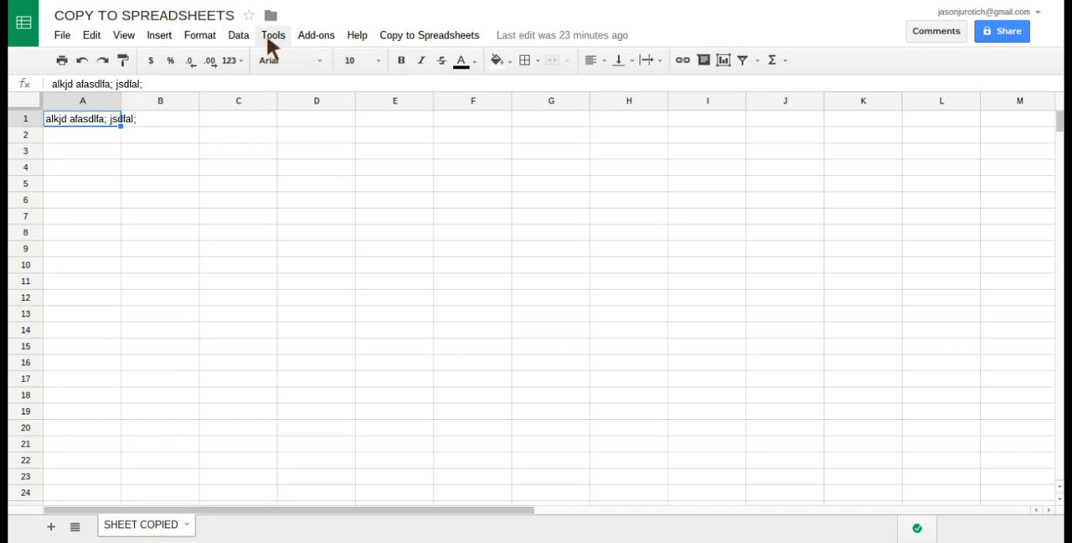
left_click(271, 36)
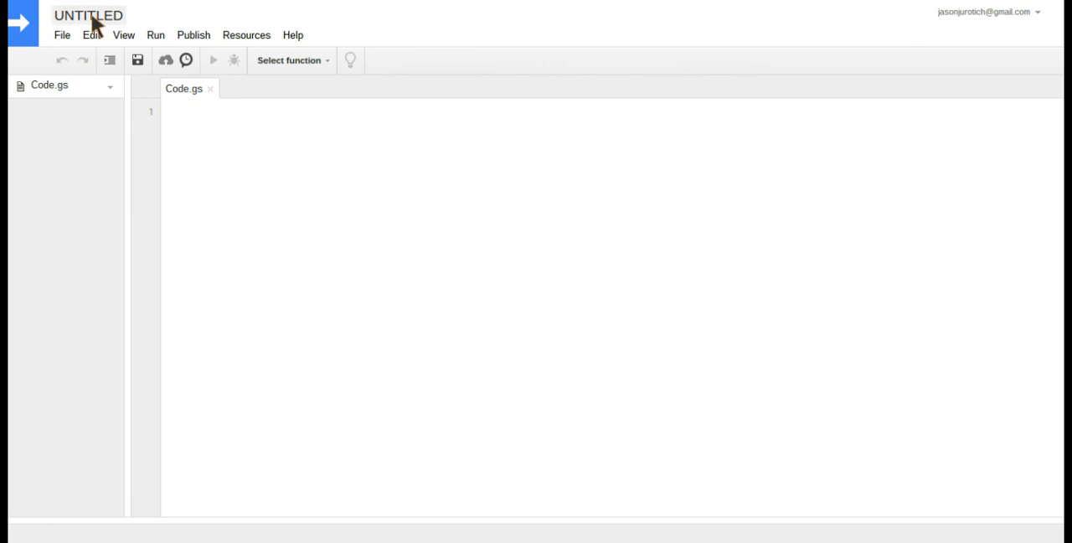
- Rename the untitled Apps Script project to COPY SHEETS
left_click(87, 15)
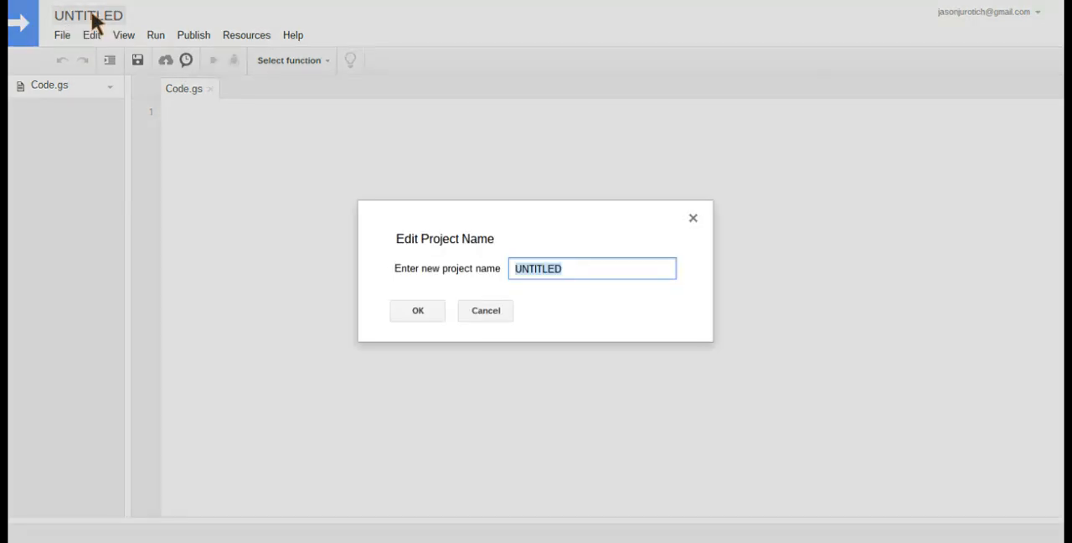
type("COPY SHE")
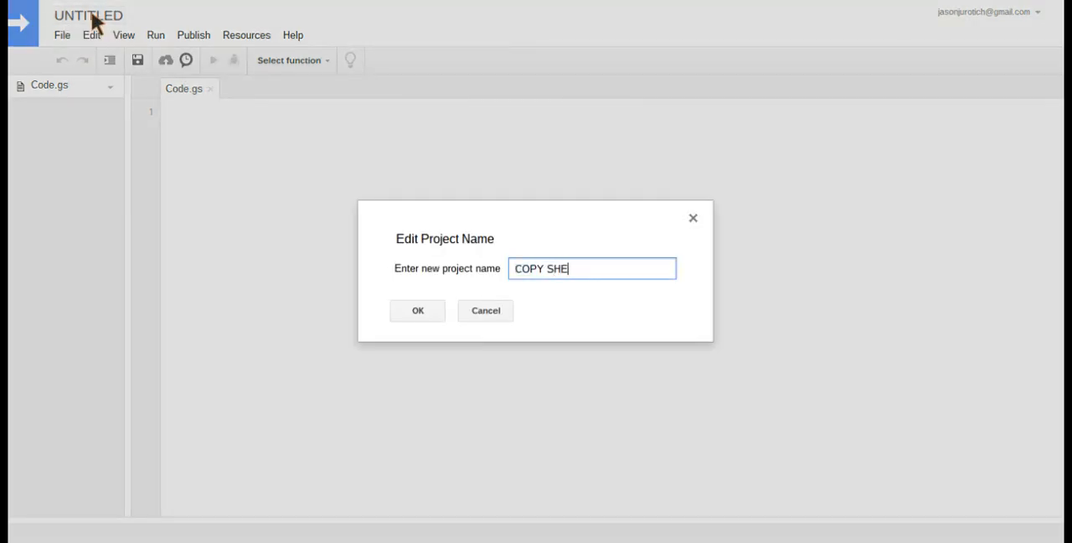
left_click(419, 312)
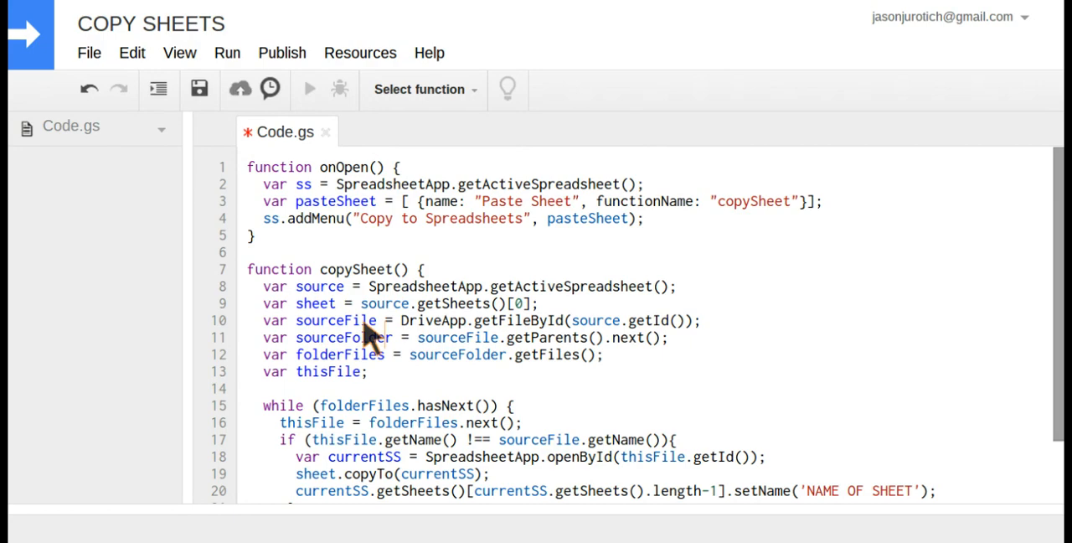
mouse_move(308, 319)
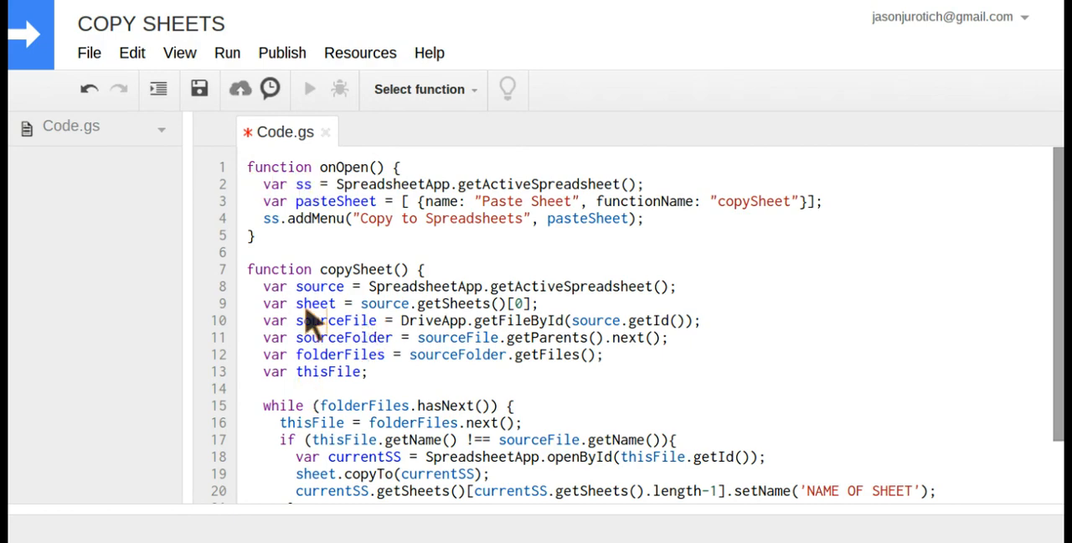
mouse_move(301, 216)
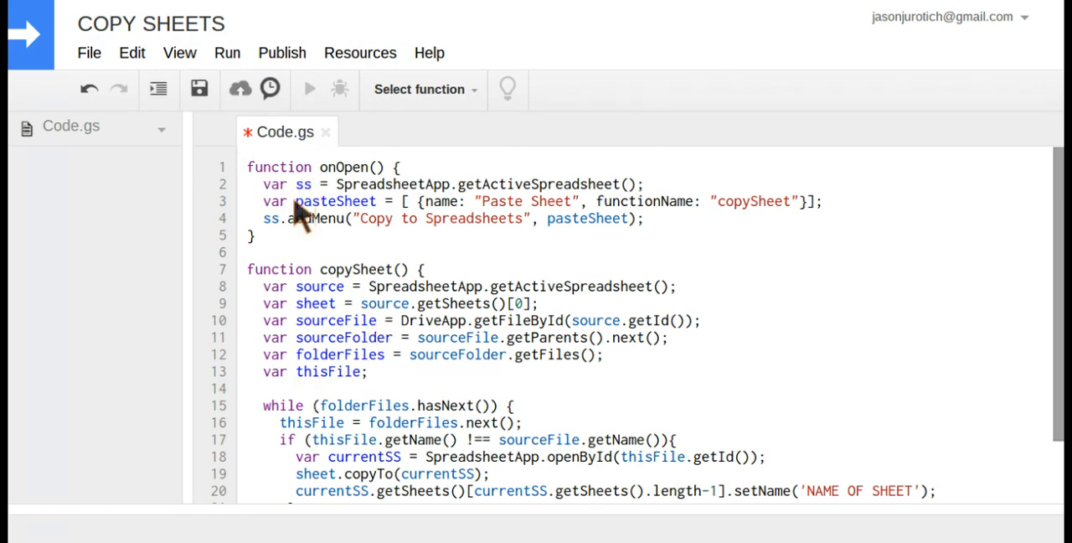
mouse_move(316, 235)
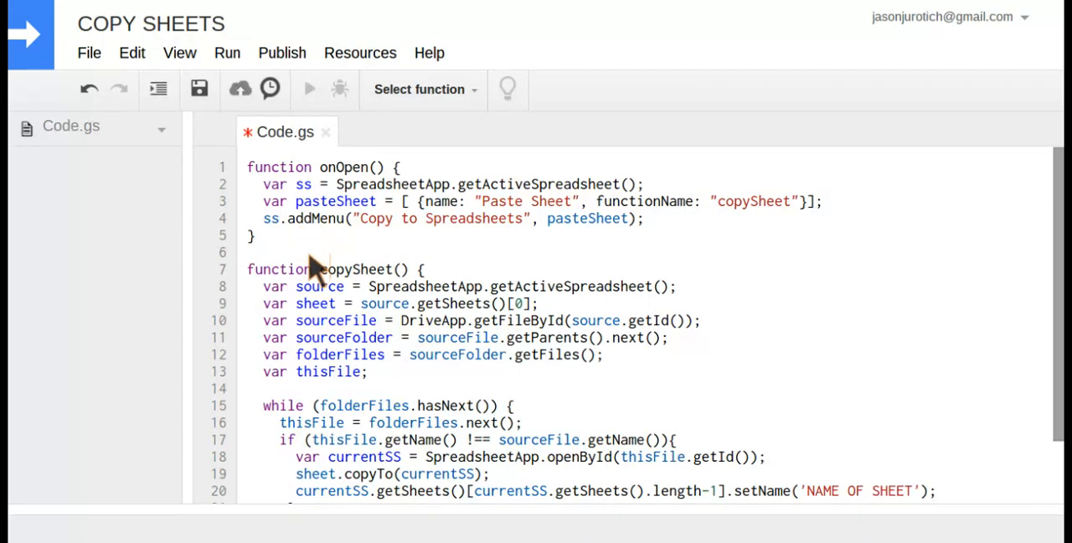
mouse_move(322, 288)
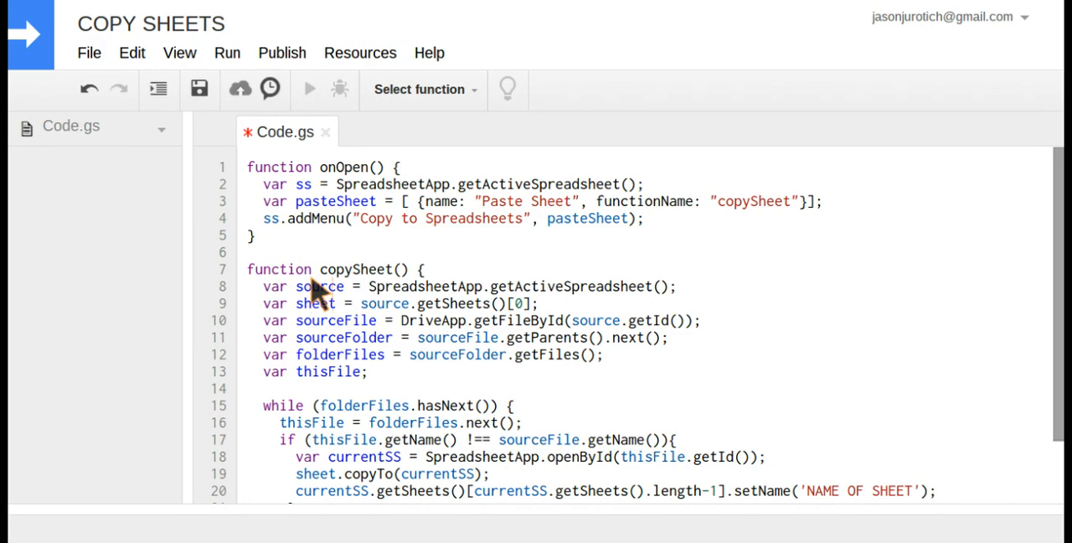
mouse_move(516, 362)
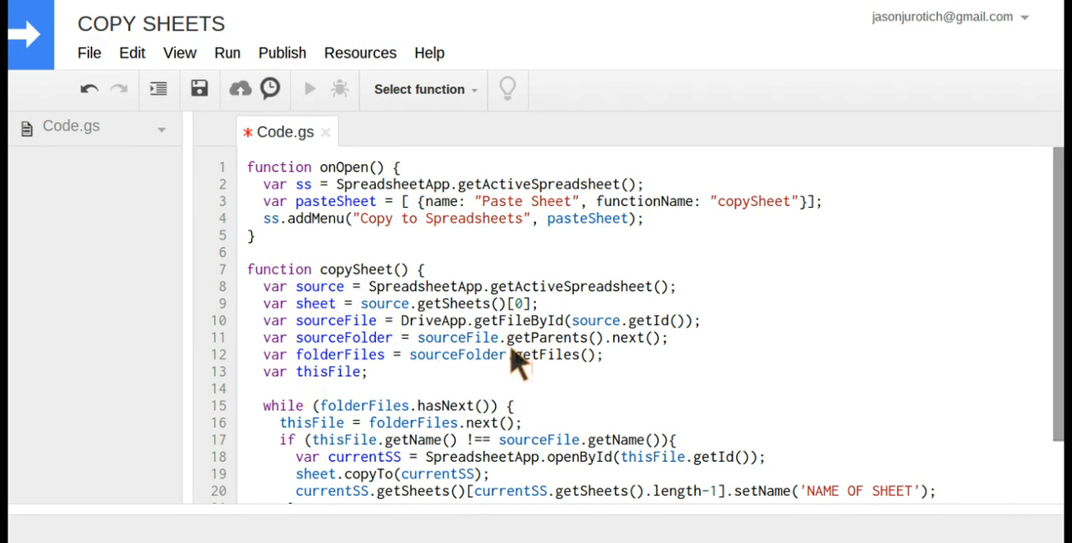
- Scroll through the pasted onOpen and copySheet code in Code.gs to review each line
scroll("down", 3)
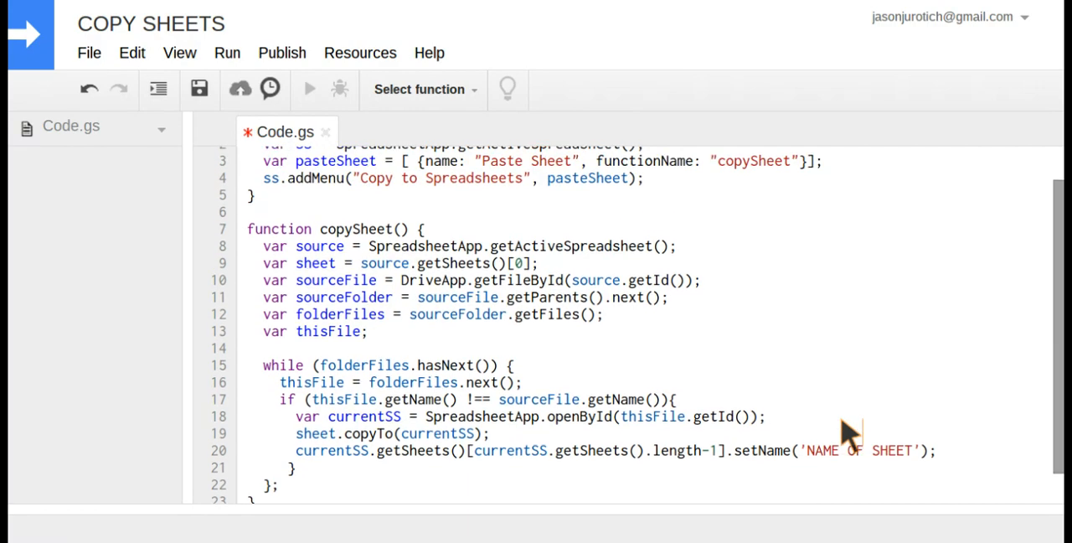
mouse_move(522, 272)
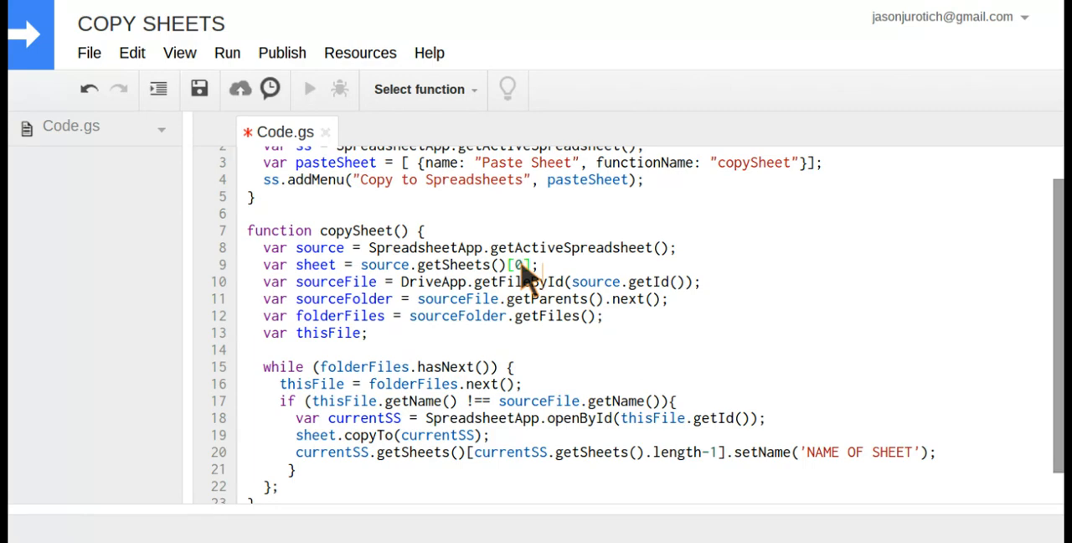
mouse_move(901, 442)
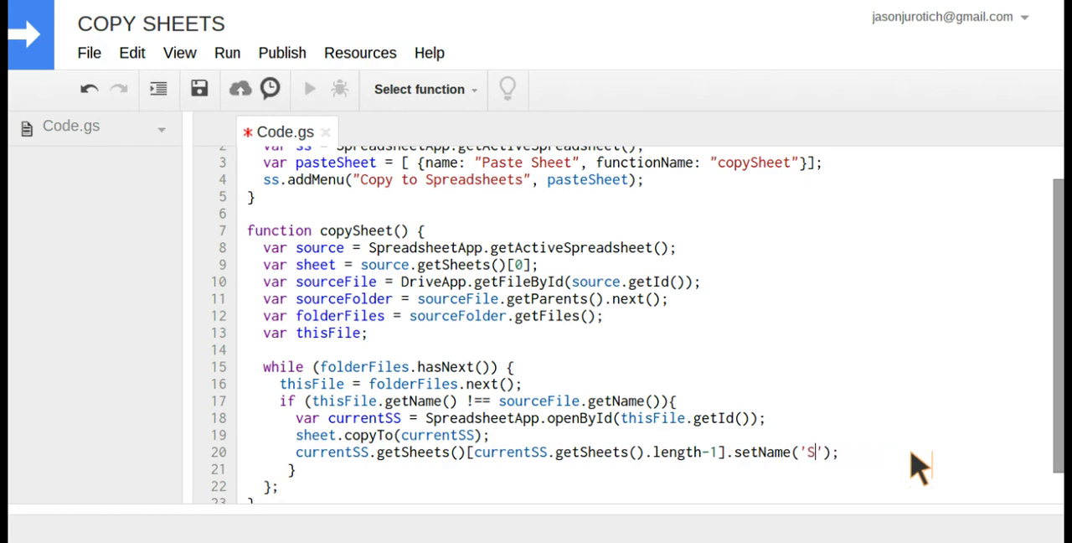
- Complete the setName call so the copied tab is named 'SHEET COPIED' and review the loop
type("HEET")
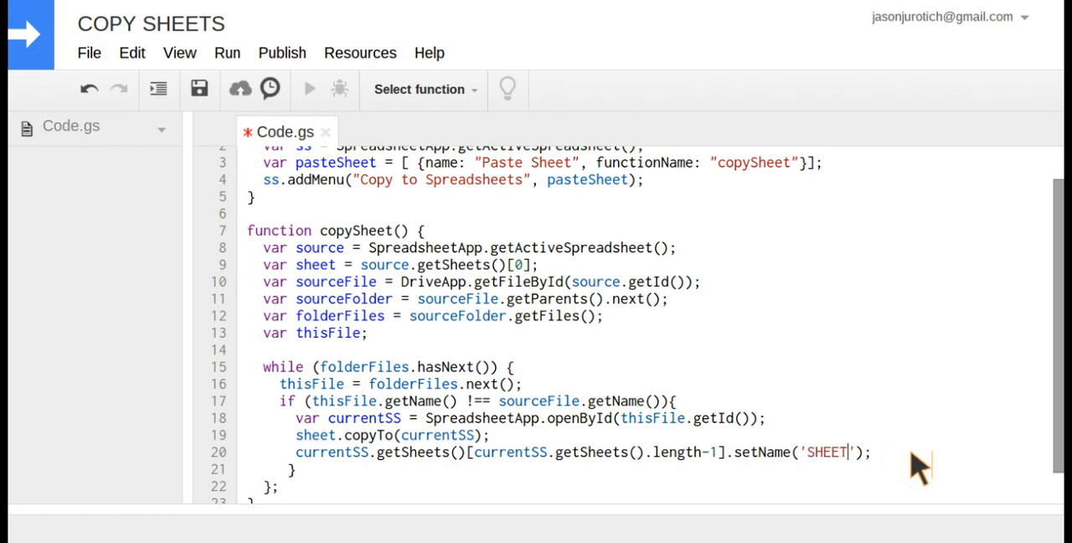
type("COPIED")
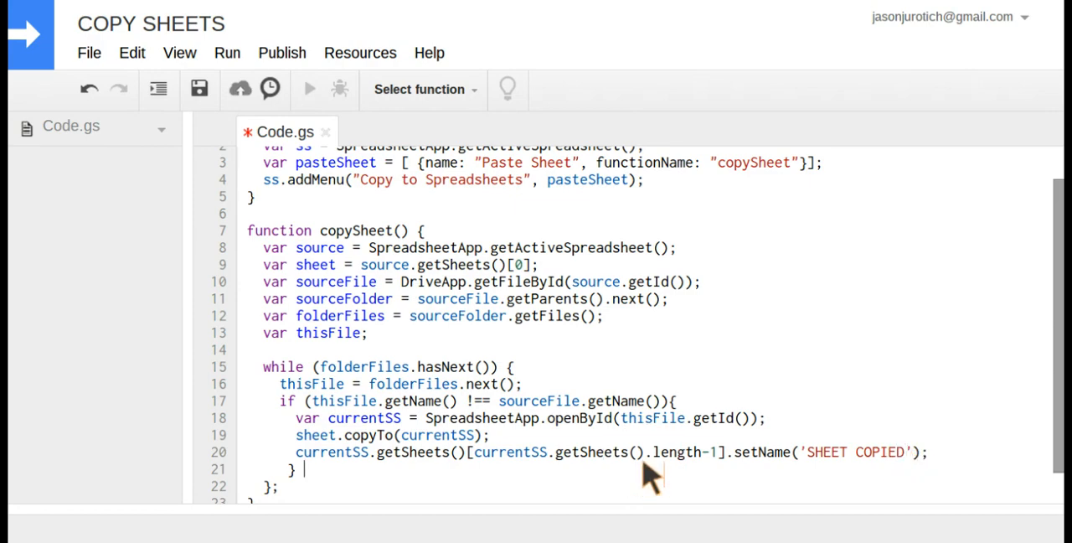
mouse_move(612, 473)
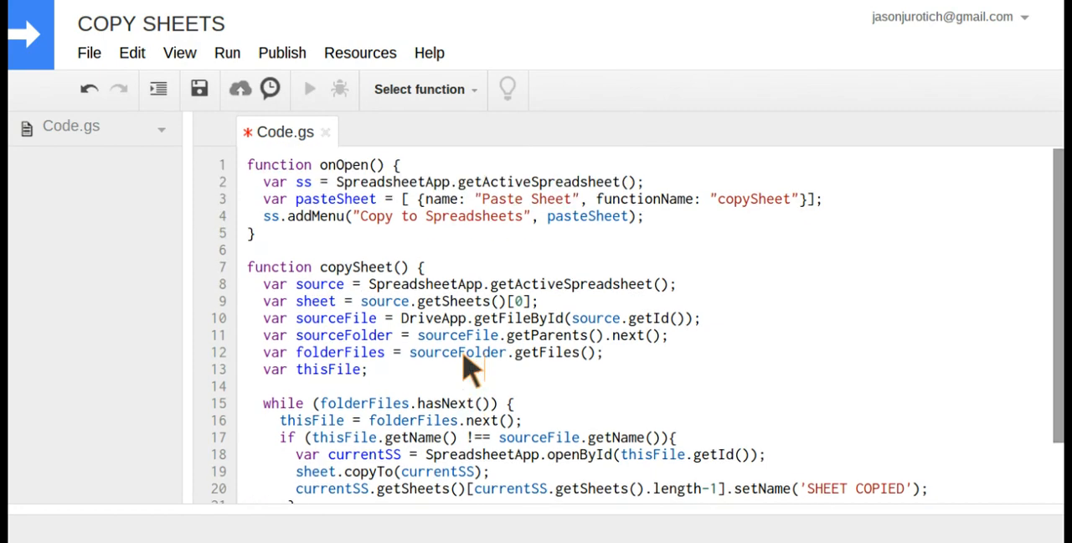
scroll("down", 3)
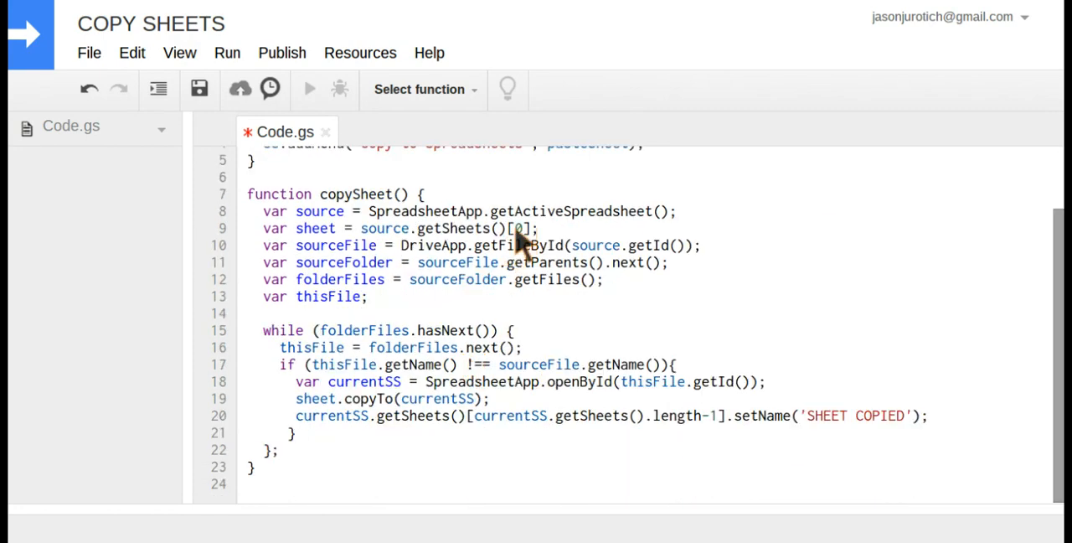
mouse_move(913, 449)
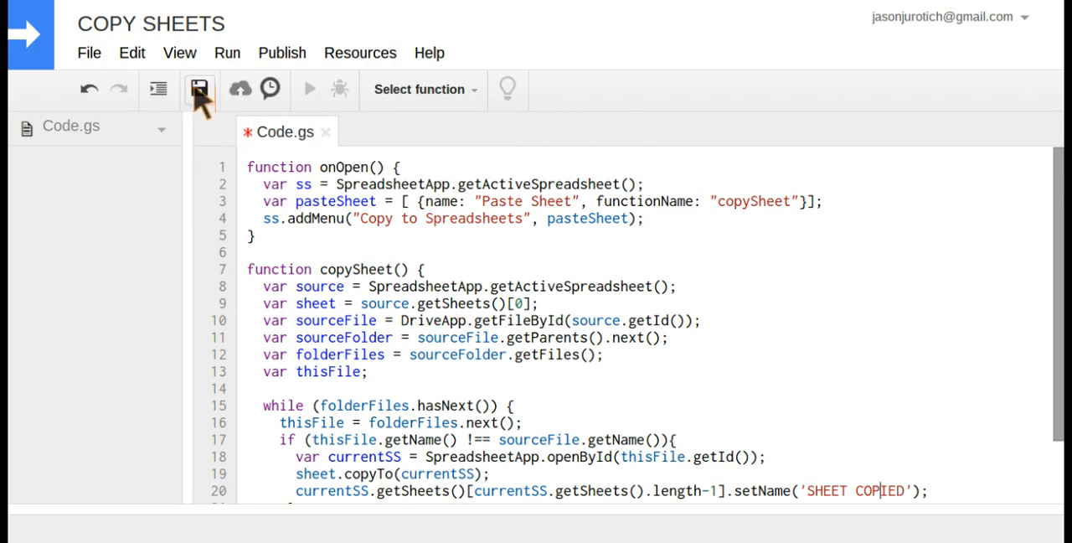
- Save Code.gs, select onOpen and run it twice to add the Copy to Spreadsheets menu
left_click(200, 89)
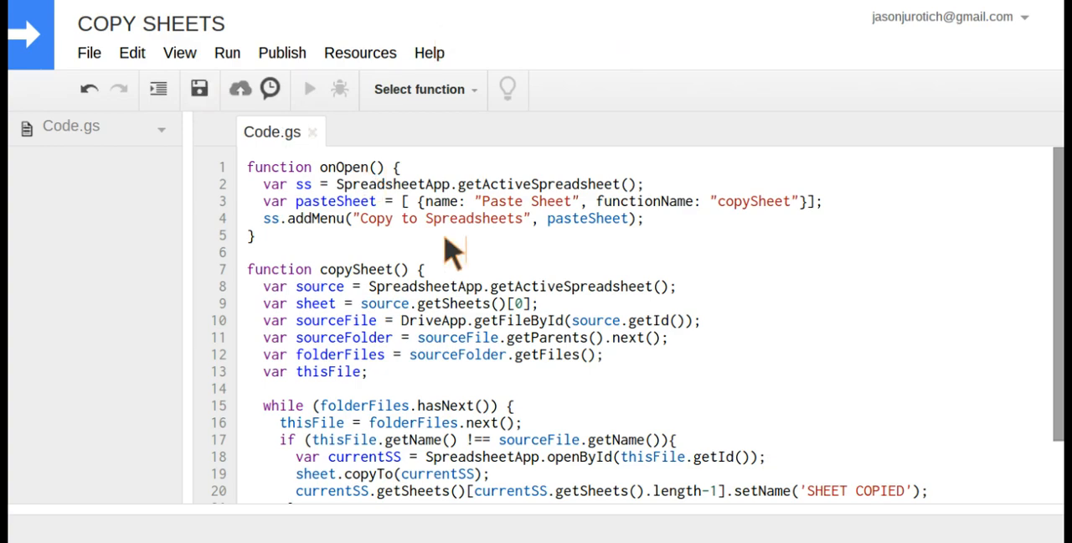
left_click(422, 91)
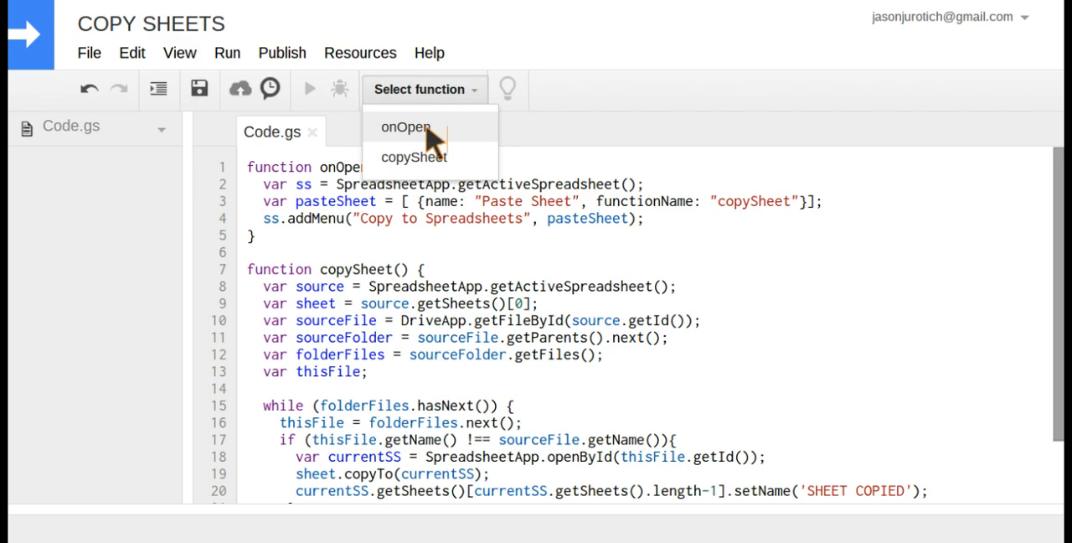
left_click(405, 128)
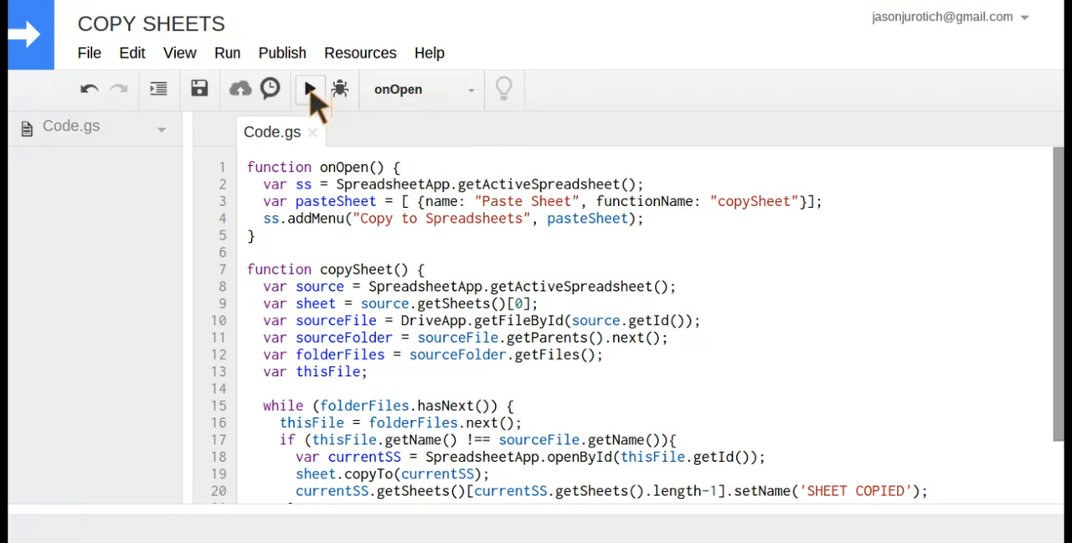
left_click(308, 89)
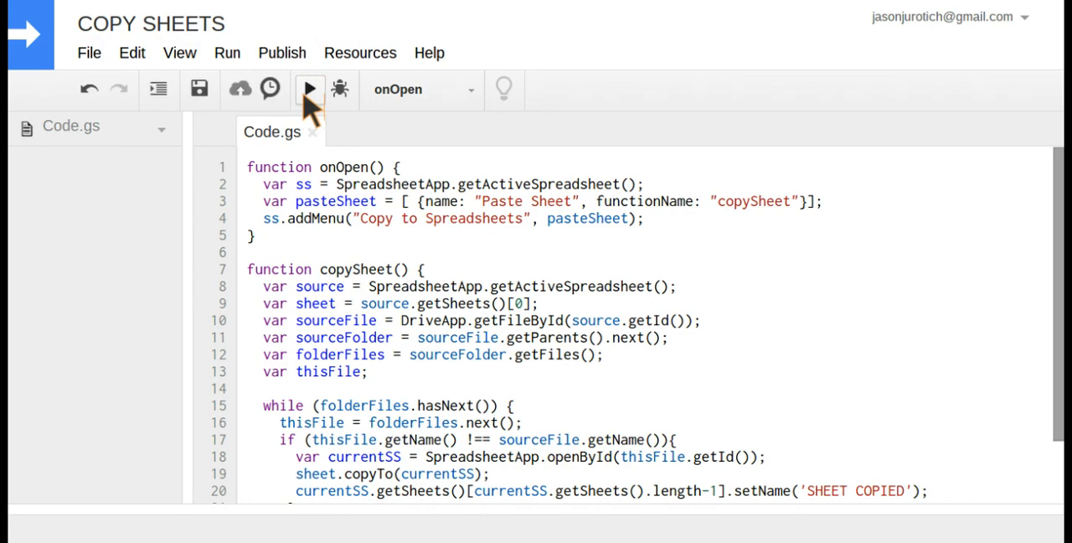
left_click(310, 89)
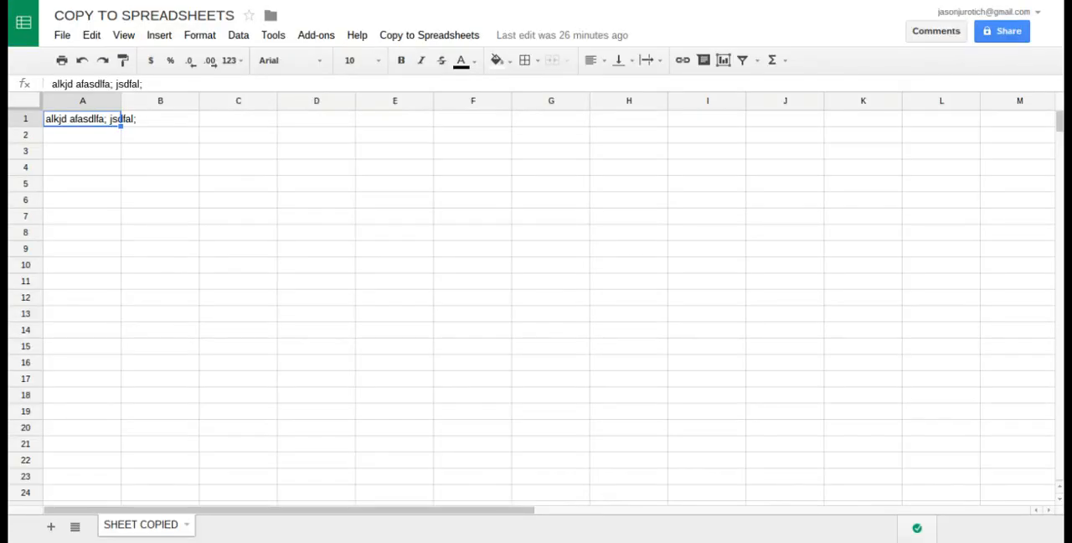
mouse_move(430, 36)
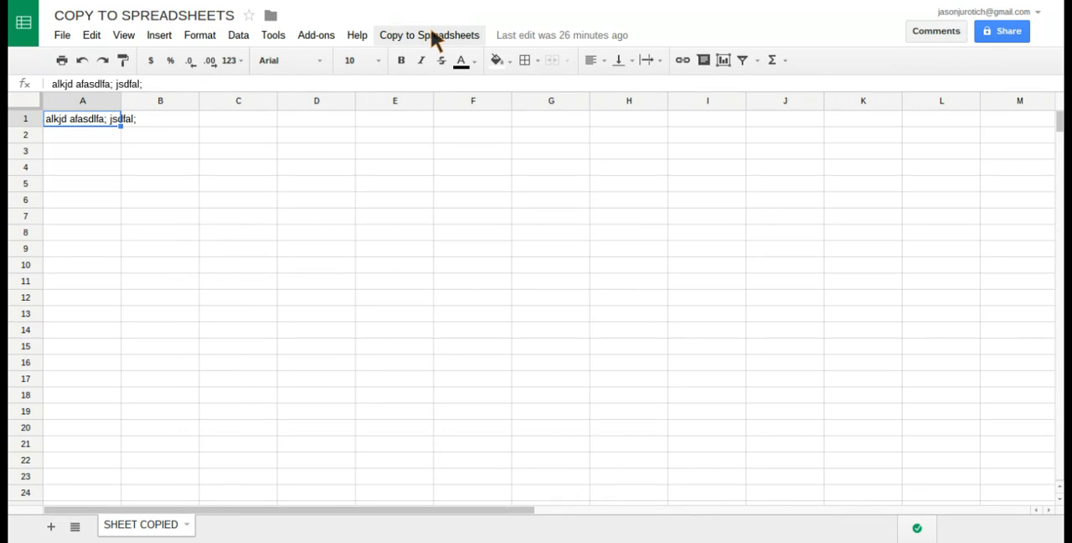
- Run Paste Sheet from the Copy to Spreadsheets menu to copy the tab into every folder spreadsheet
left_click(429, 35)
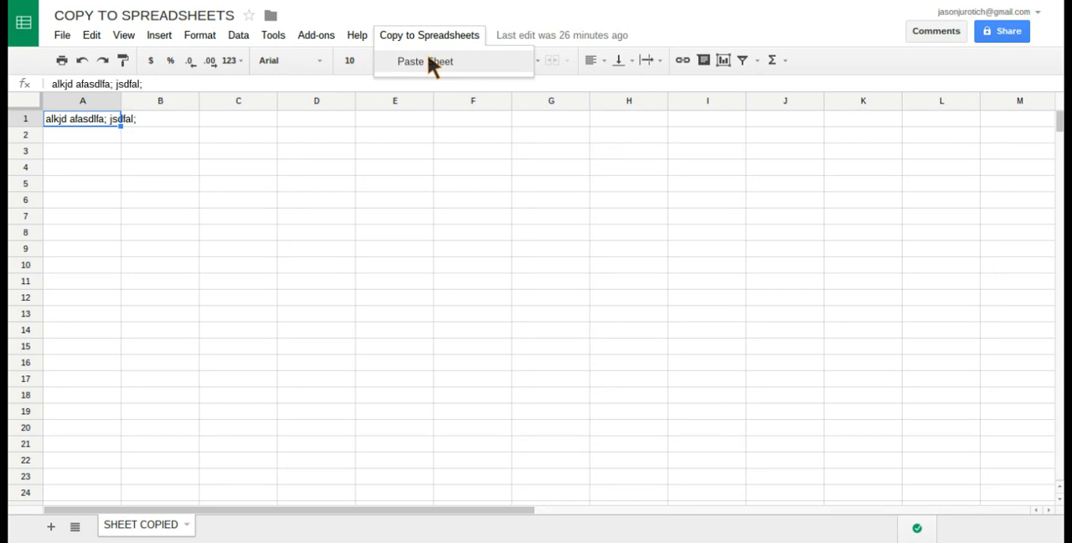
mouse_move(433, 67)
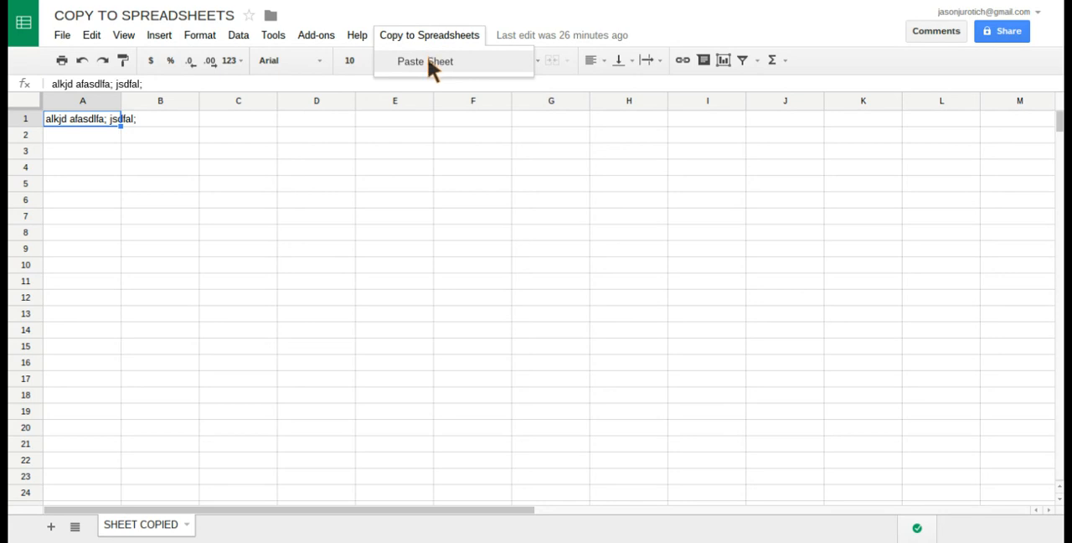
left_click(425, 60)
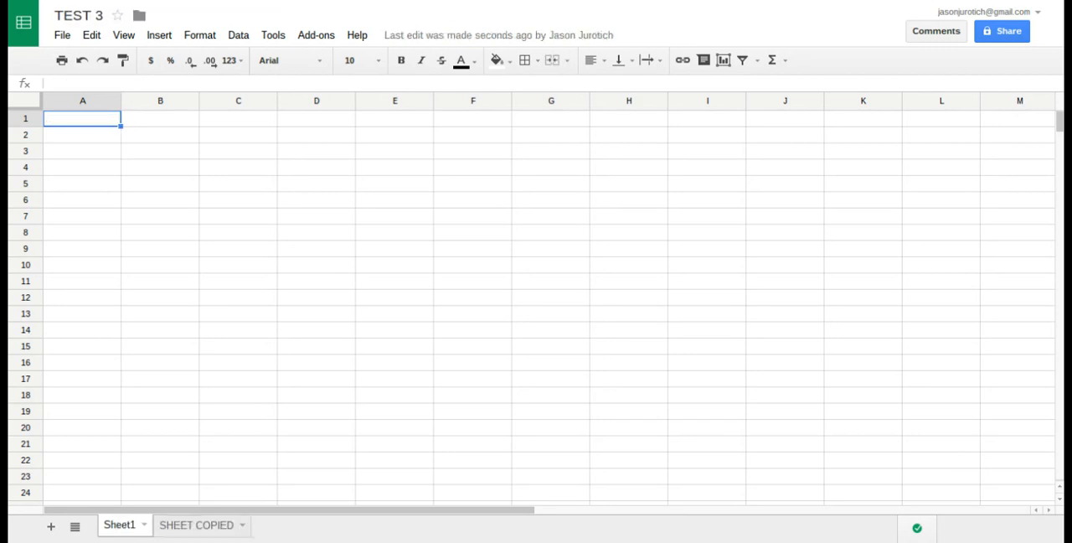
mouse_move(127, 264)
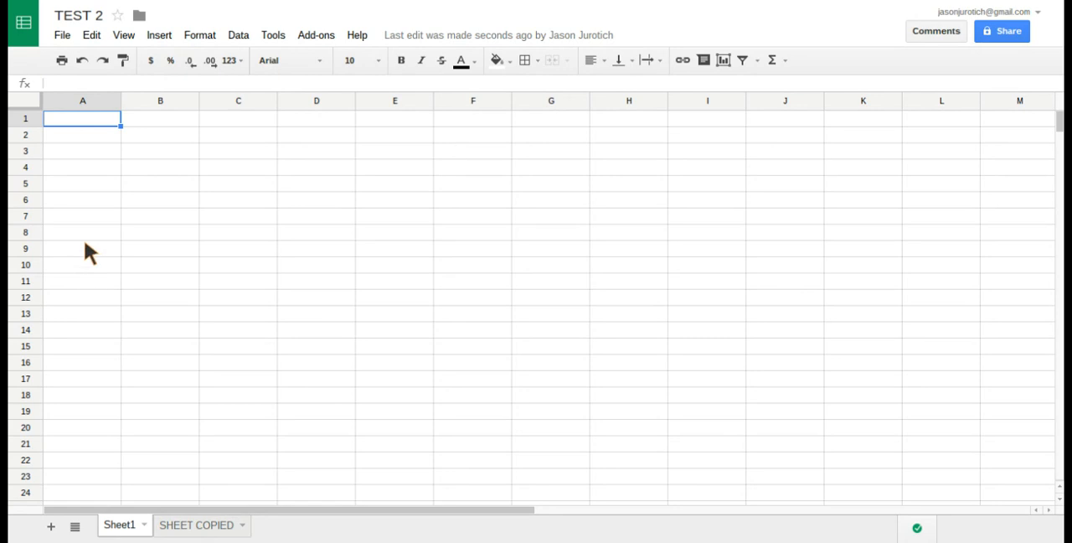
mouse_move(147, 258)
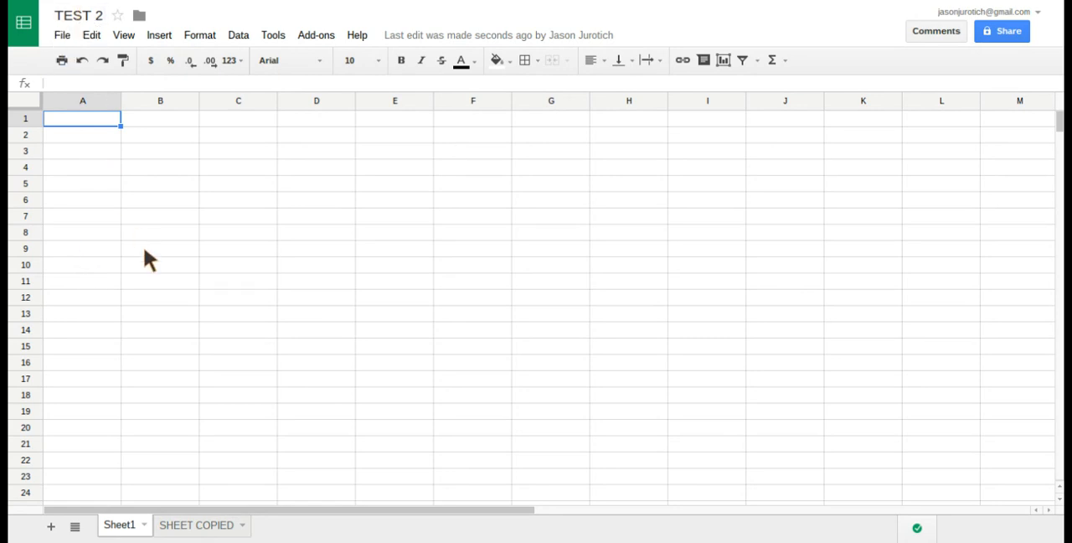
- Check TEST 2's SHEET COPIED tab shows the source text 'alkjd afasdlfa; jsdfal;' in A1
type("alkjd afasdlfa; jsdfal;")
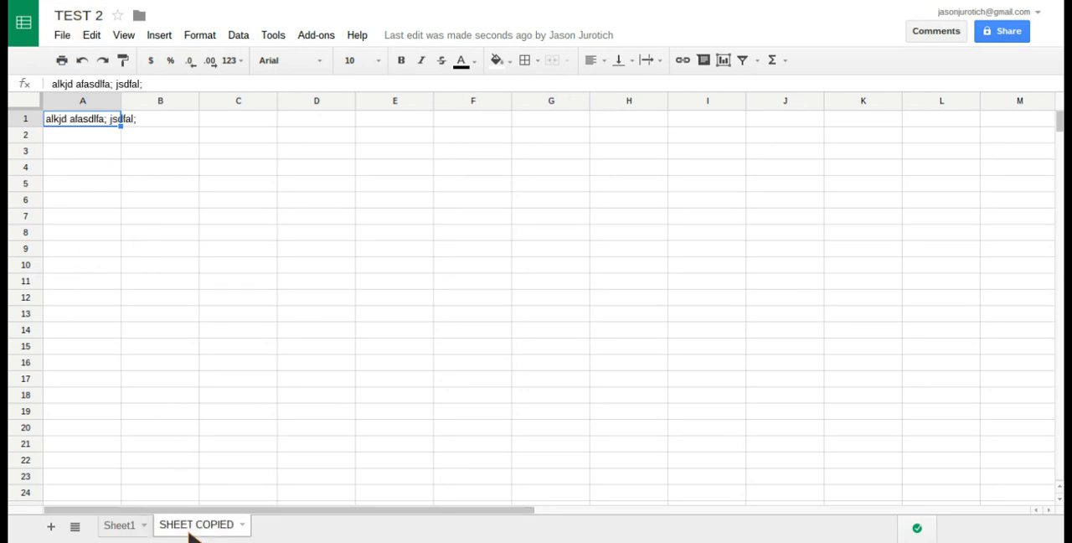
mouse_move(215, 308)
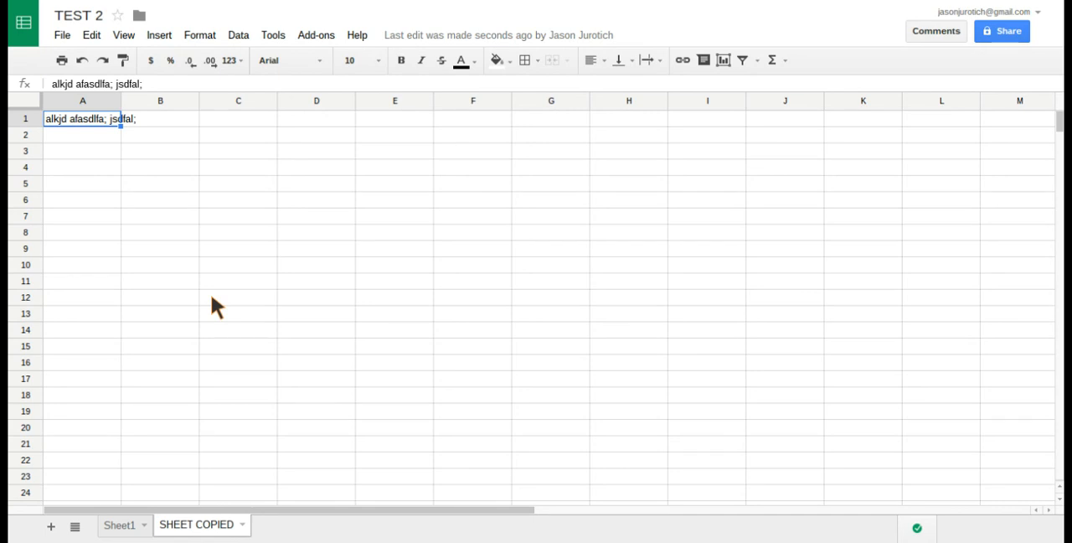